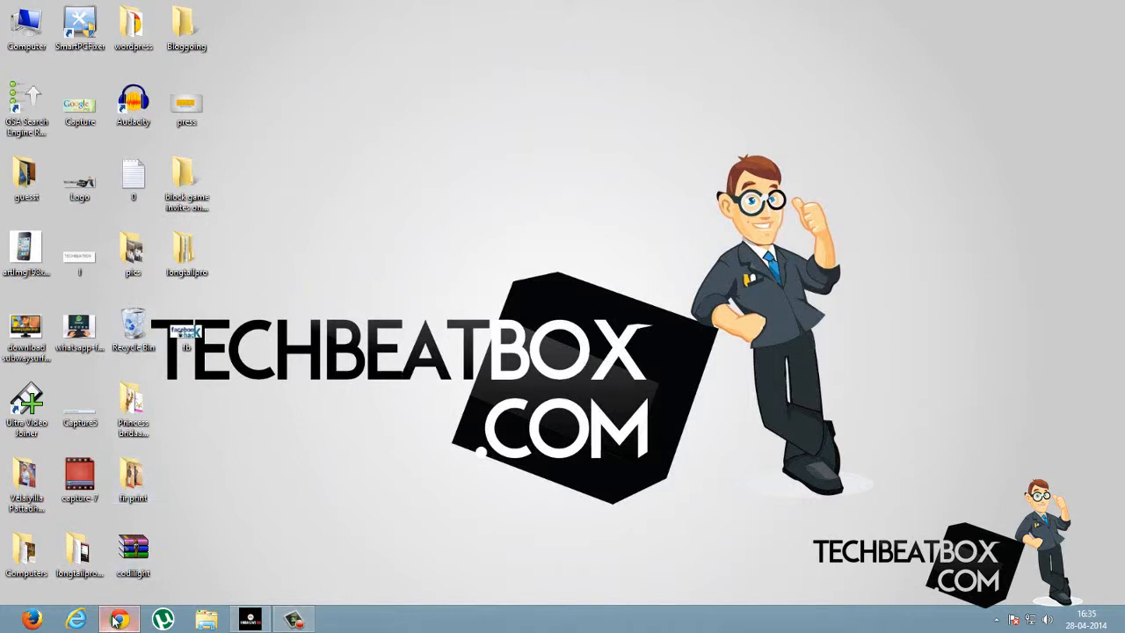
Bring Chrome forward on the TechBeatBox Subway Surfers tutorial and read down its introduction
{"action": "left_click", "coordinate": [119, 618]}
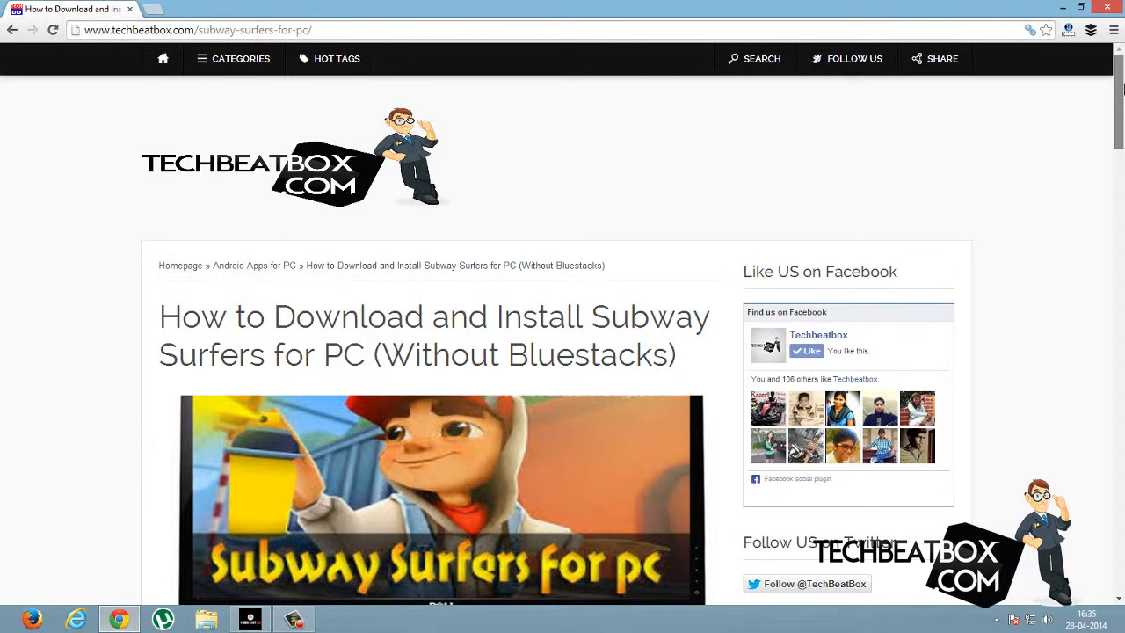
{"action": "scroll", "scroll_direction": "down", "scroll_amount": 3}
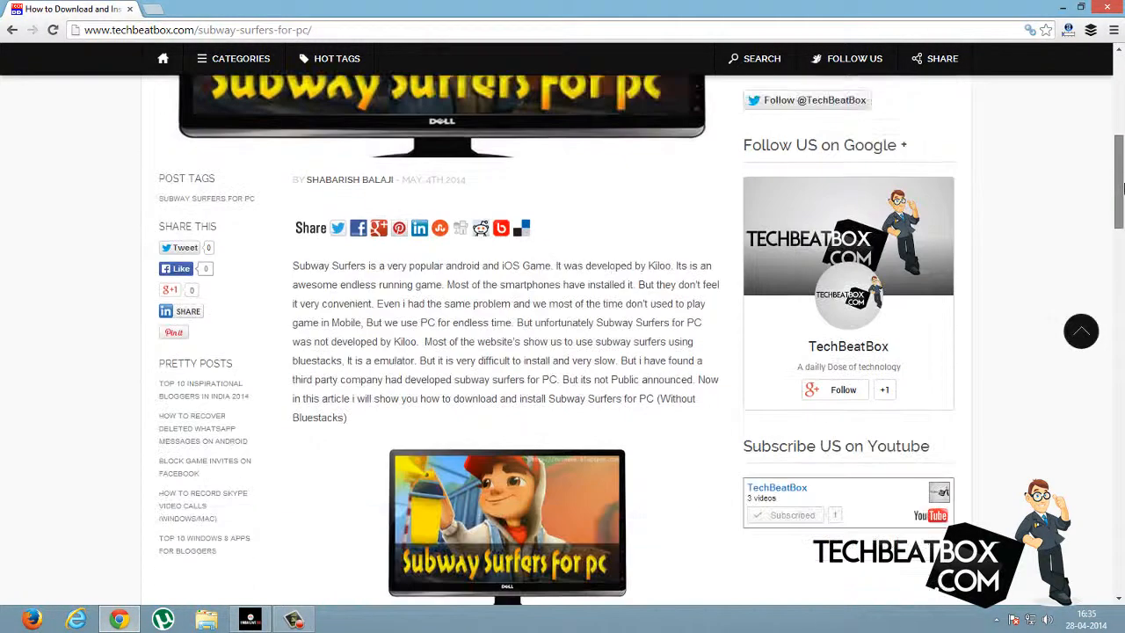
{"action": "scroll", "scroll_direction": "down", "scroll_amount": 3}
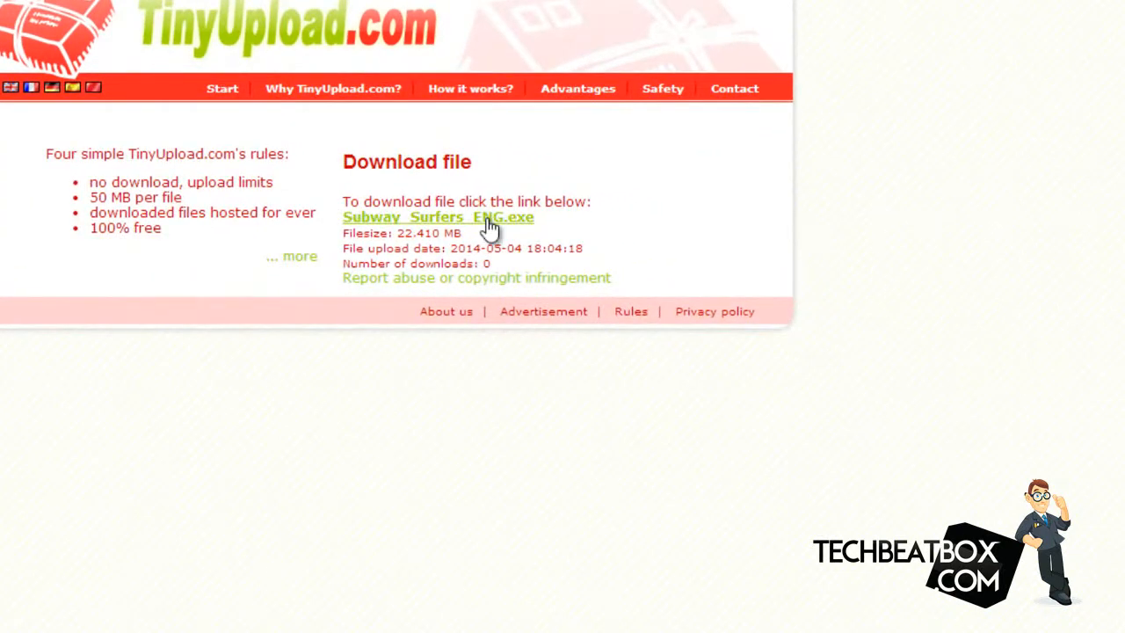
Download Subway_Surfers_ENG.exe from TinyUpload and run it from the downloads bar
{"action": "left_click", "coordinate": [438, 218]}
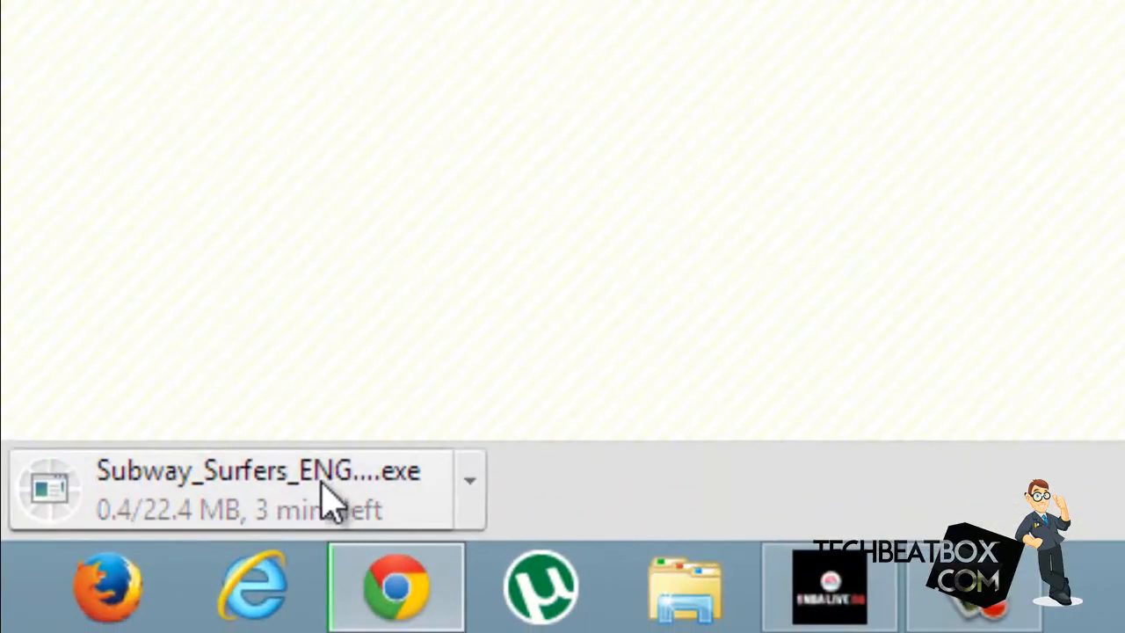
{"action": "mouse_move", "coordinate": [829, 427]}
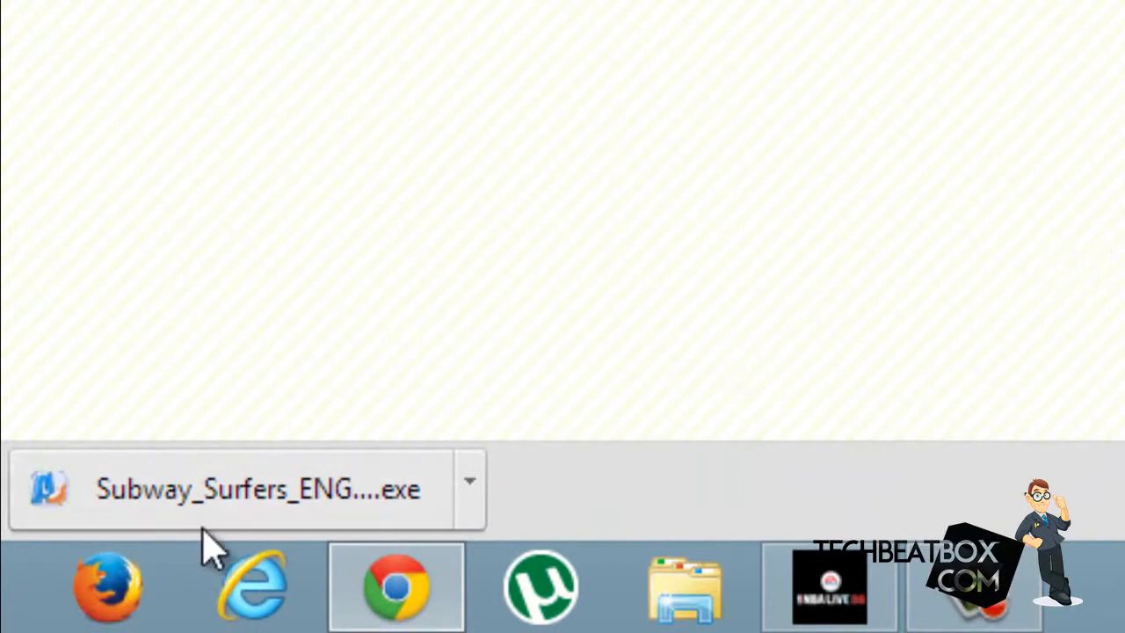
{"action": "left_click", "coordinate": [257, 488]}
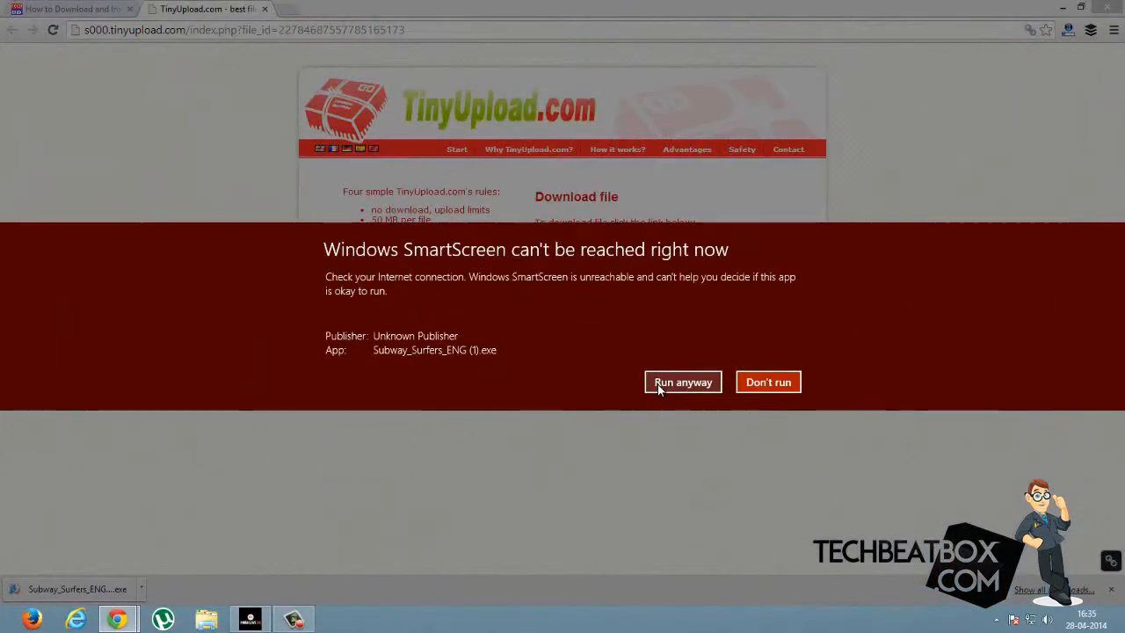
Run the installer past SmartScreen, keep the Subway Surfers 1.0 folder and desktop icon, untick Visit product web site, and finish
{"action": "left_click", "coordinate": [682, 382]}
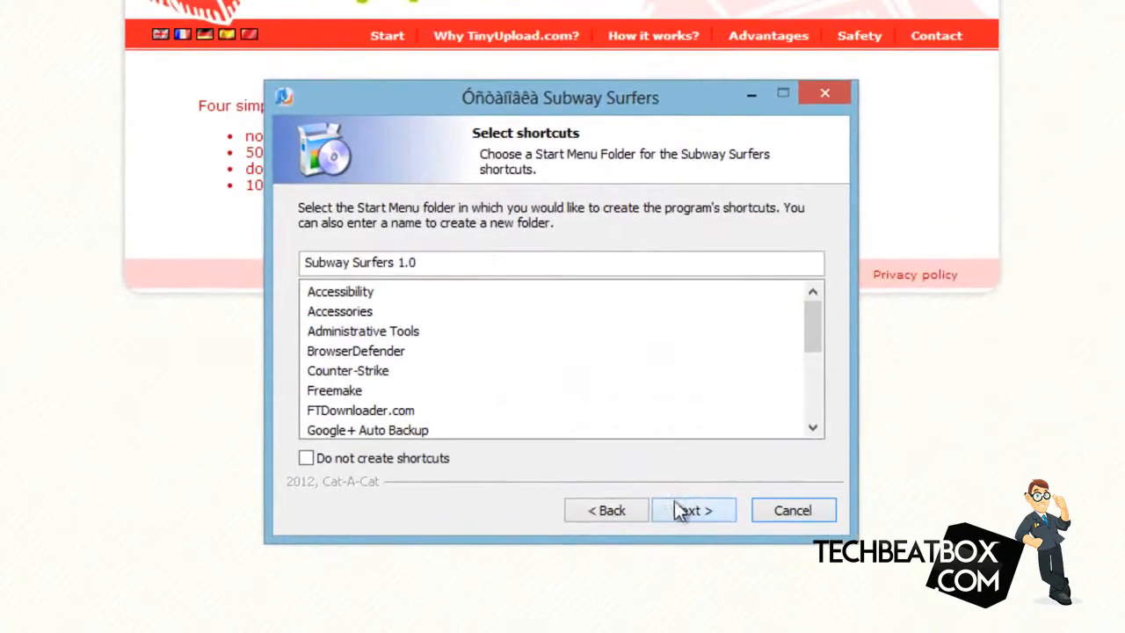
{"action": "left_click", "coordinate": [692, 510]}
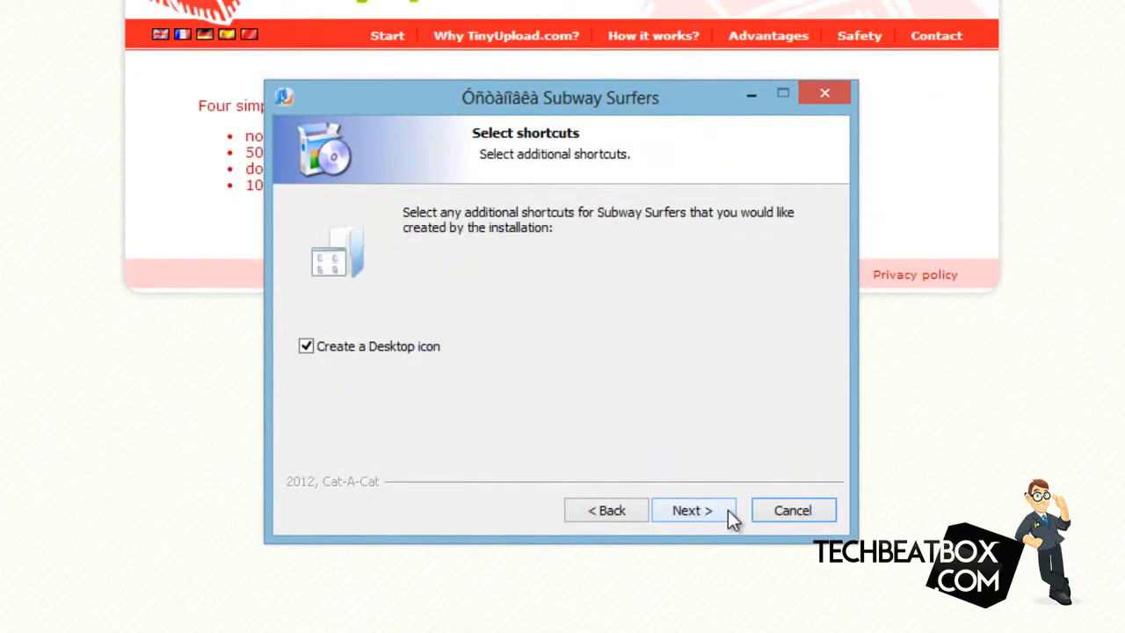
{"action": "left_click", "coordinate": [693, 509]}
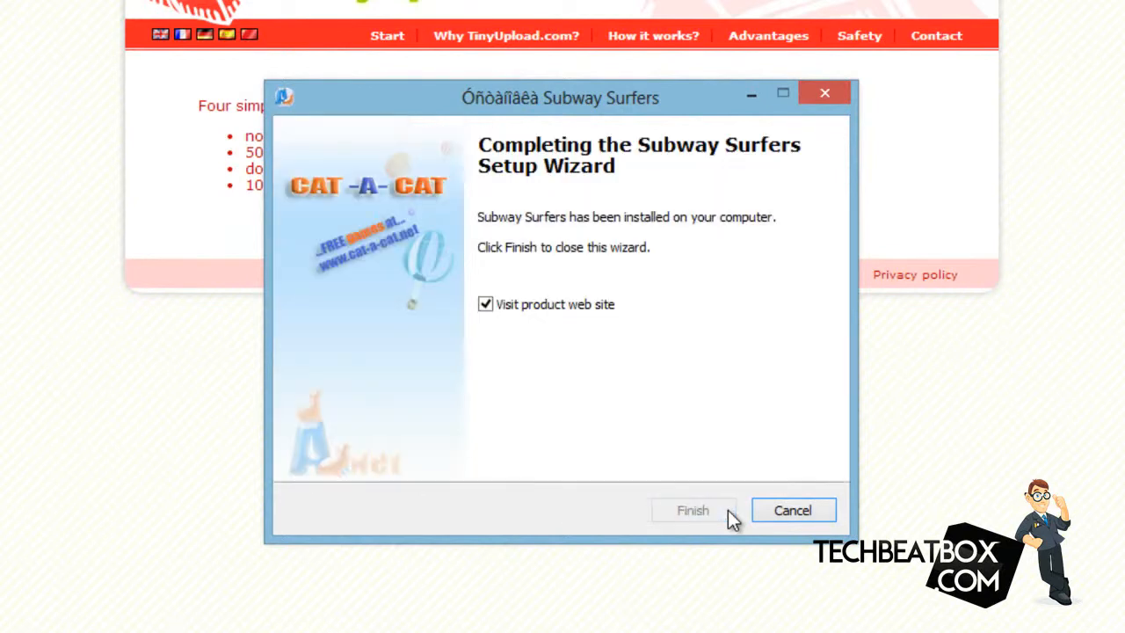
{"action": "left_click", "coordinate": [485, 304]}
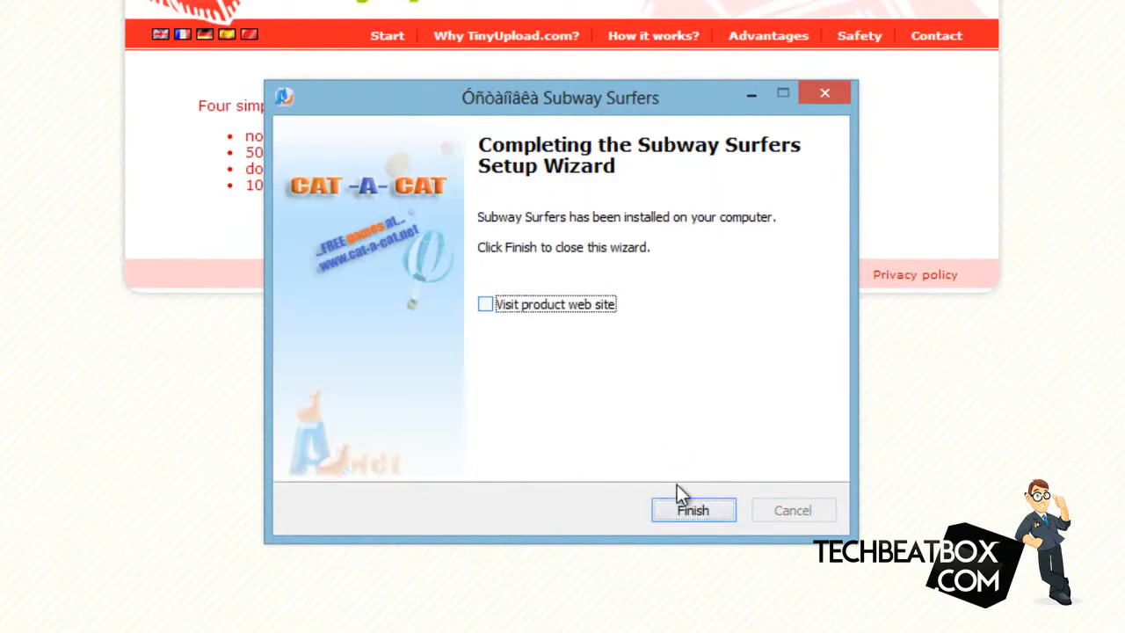
{"action": "left_click", "coordinate": [693, 509]}
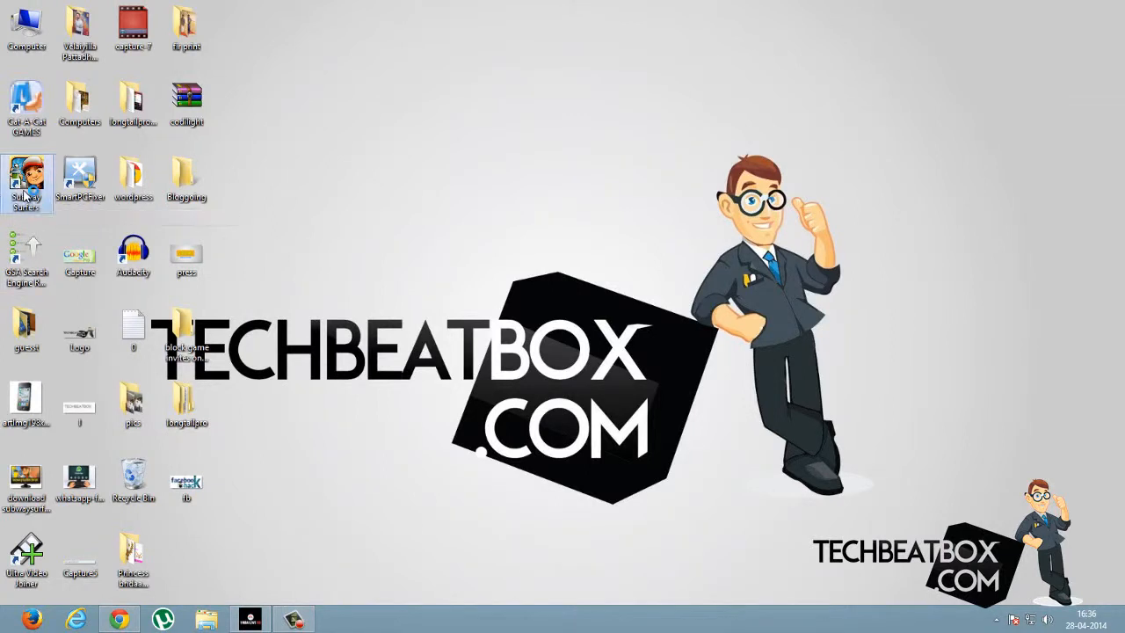
Start Subway Surfers from its desktop icon at 1024 × 768 Windowed and resume past the Controls screen
{"action": "double_click", "coordinate": [28, 179]}
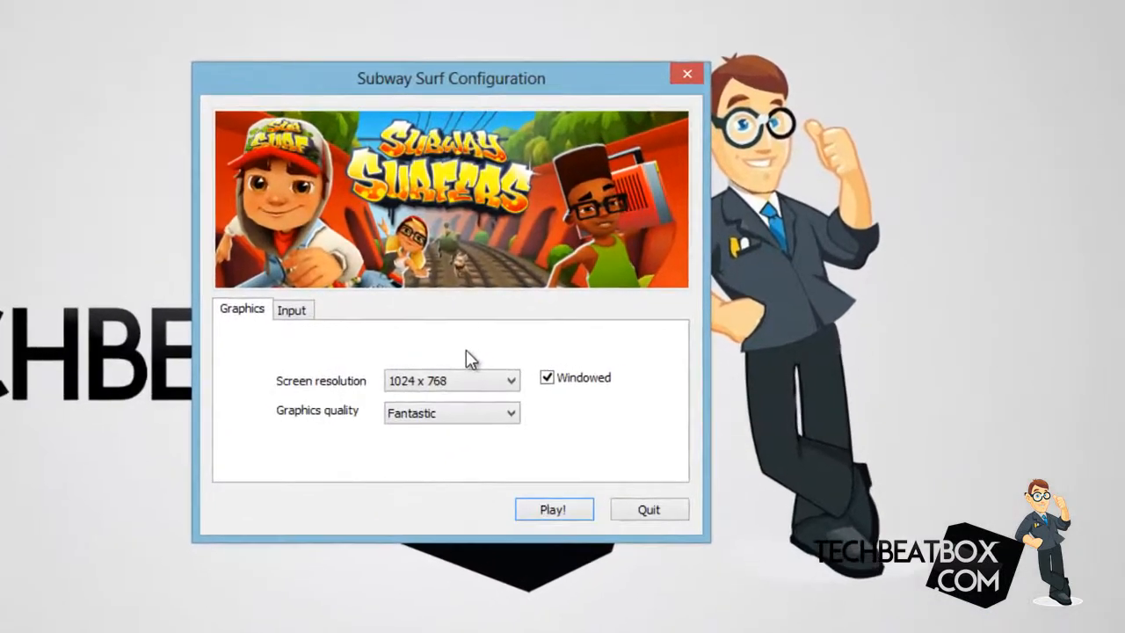
{"action": "left_click", "coordinate": [552, 510]}
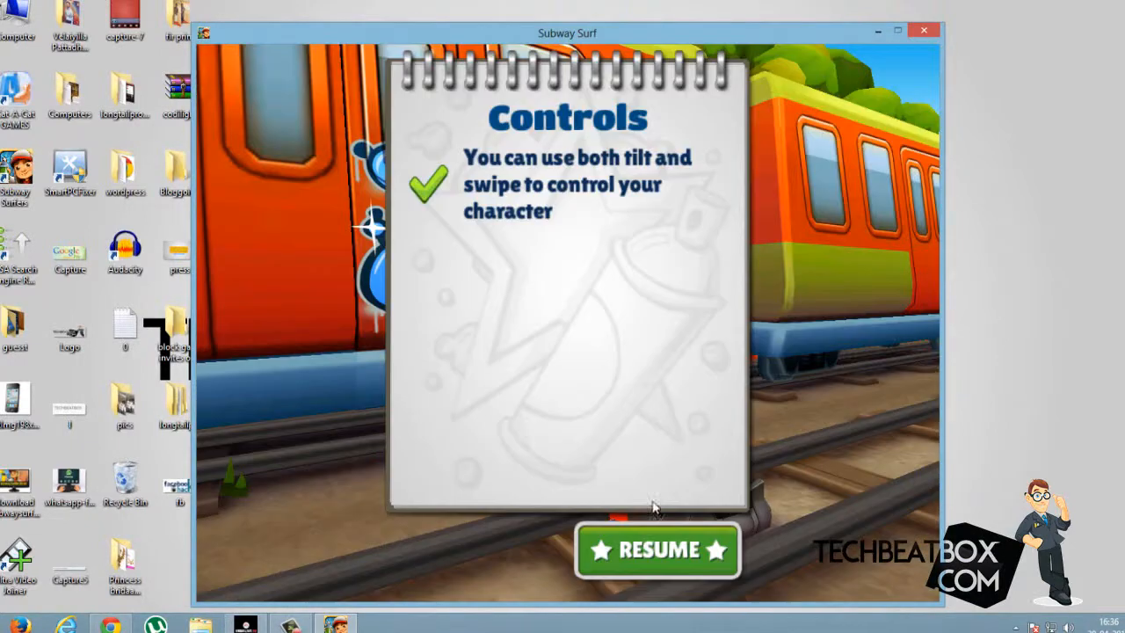
{"action": "left_click", "coordinate": [657, 548]}
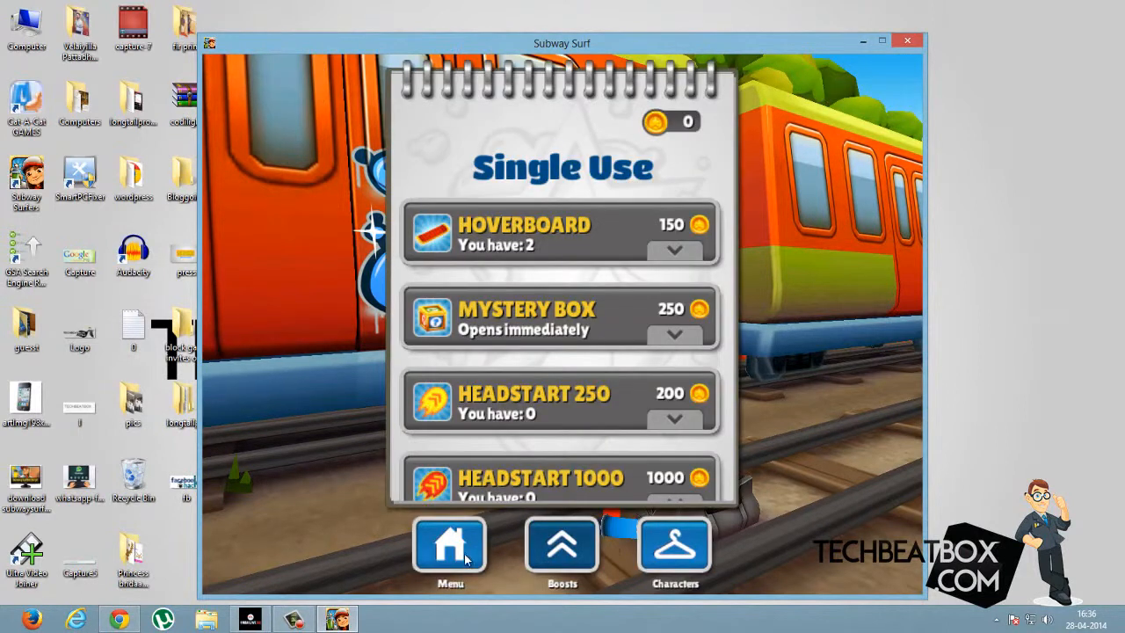
{"action": "mouse_move", "coordinate": [552, 243]}
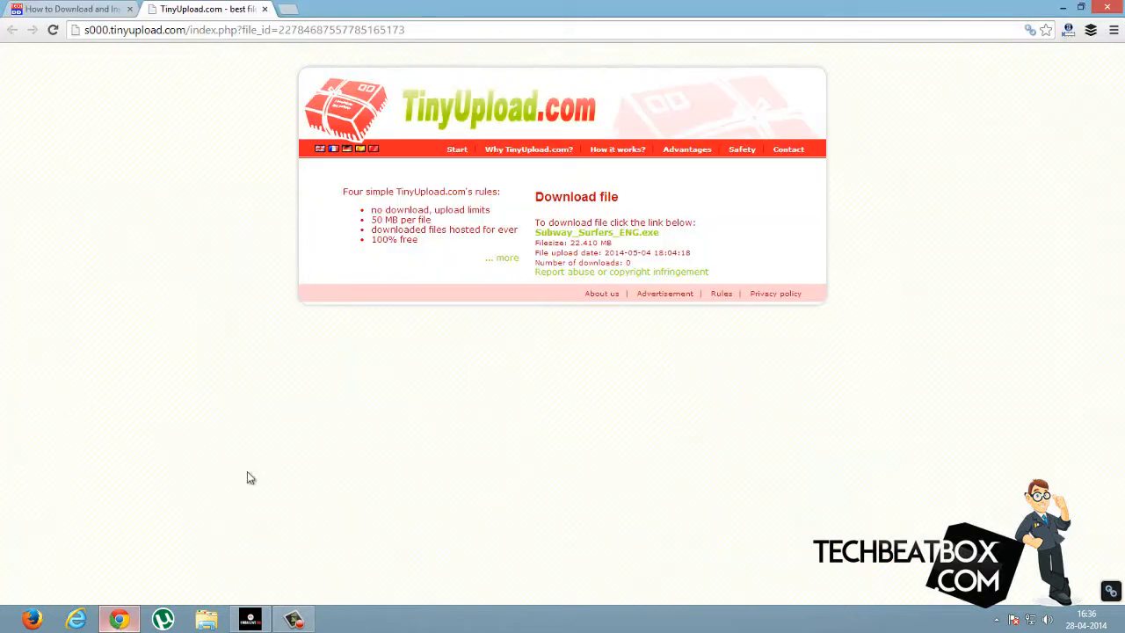
Switch back to the TechBeatBox tutorial tab and scroll to the top of the article
{"action": "left_click", "coordinate": [70, 9]}
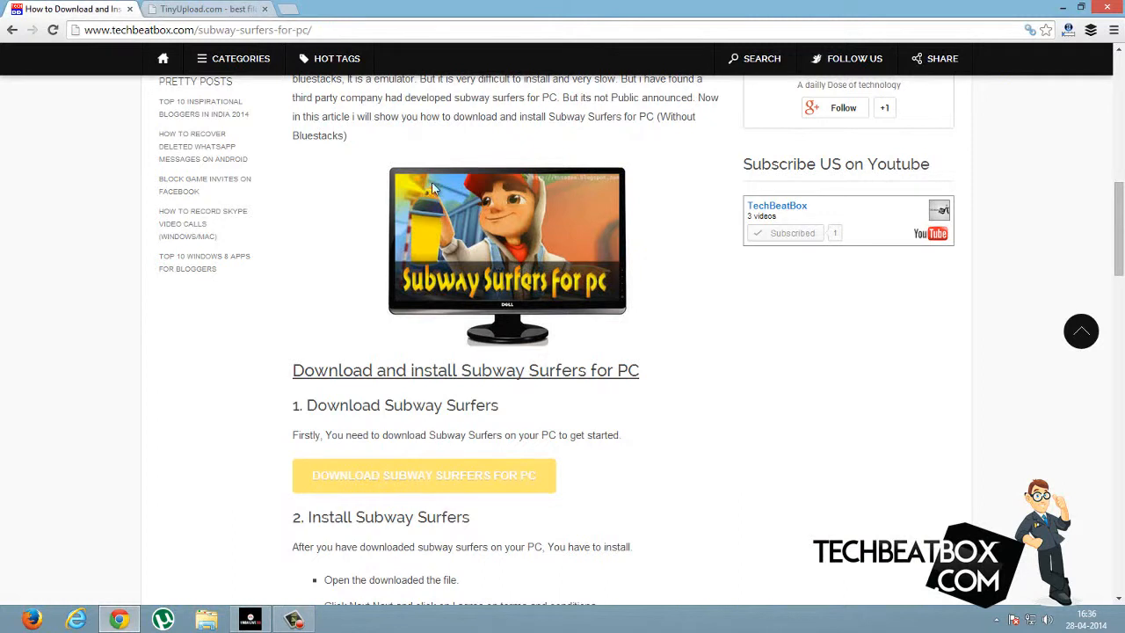
{"action": "scroll", "scroll_direction": "up", "scroll_amount": 3}
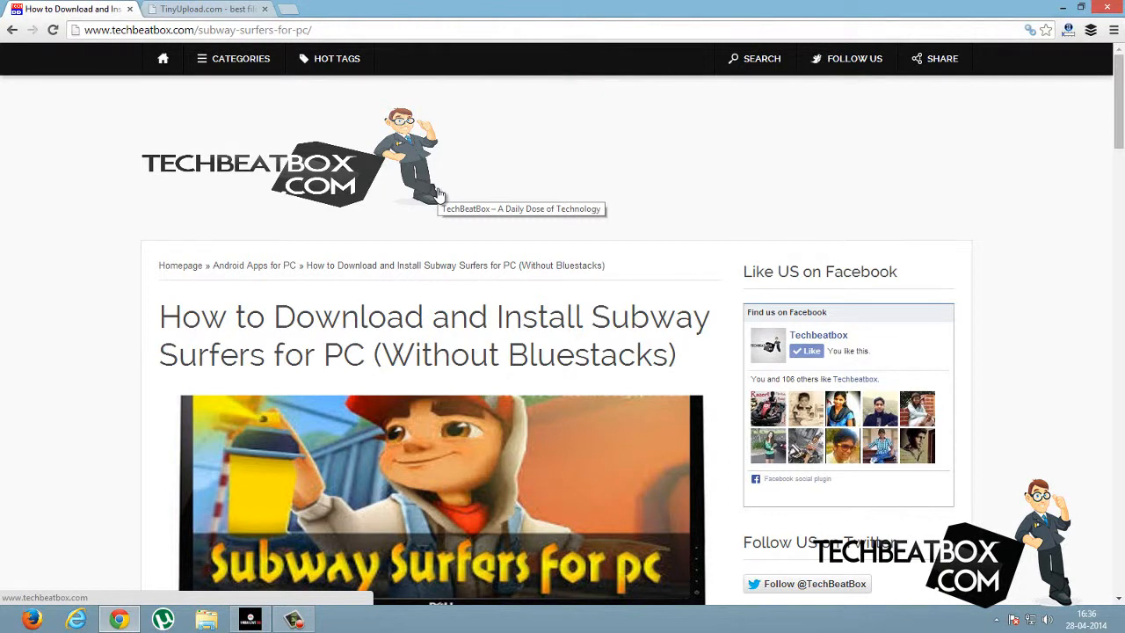
{"action": "mouse_move", "coordinate": [388, 197]}
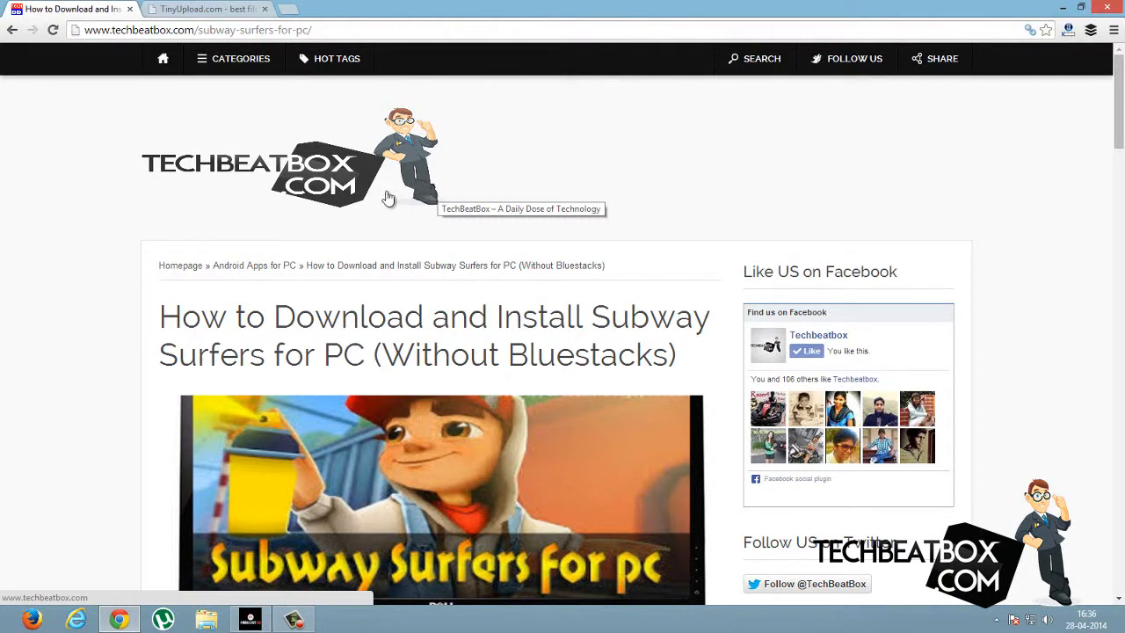